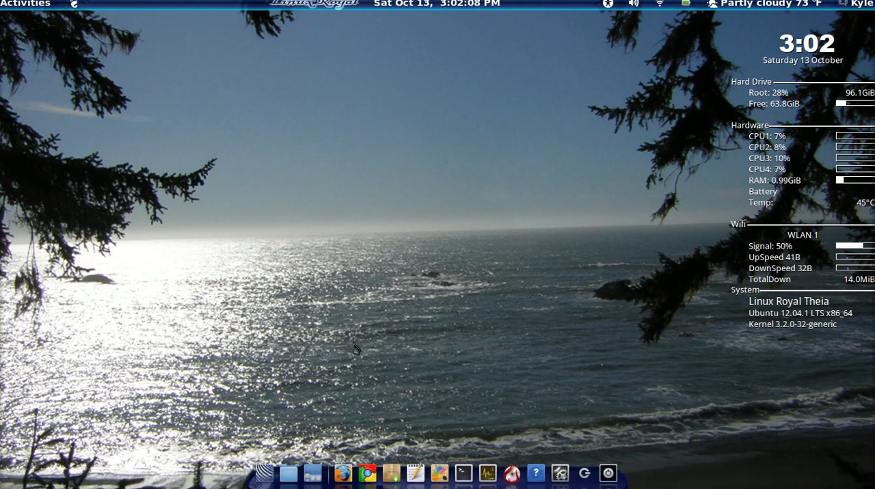
pyautogui.moveTo(287, 367)
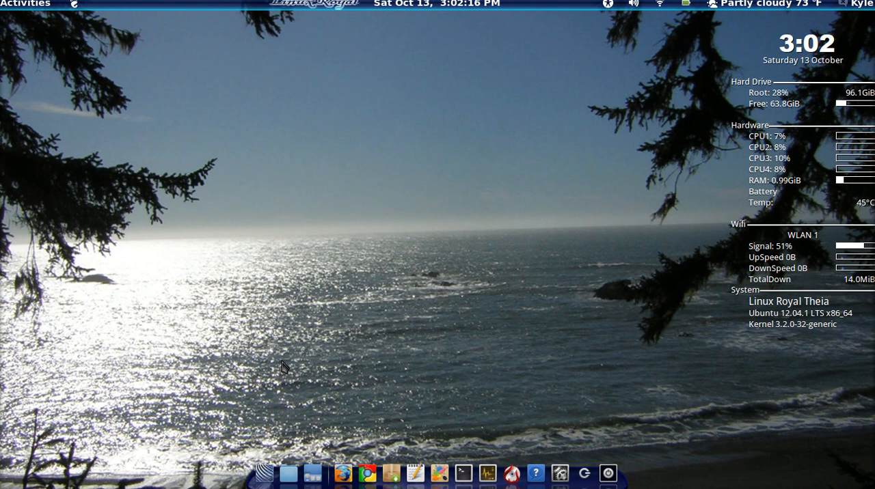
pyautogui.moveTo(255, 407)
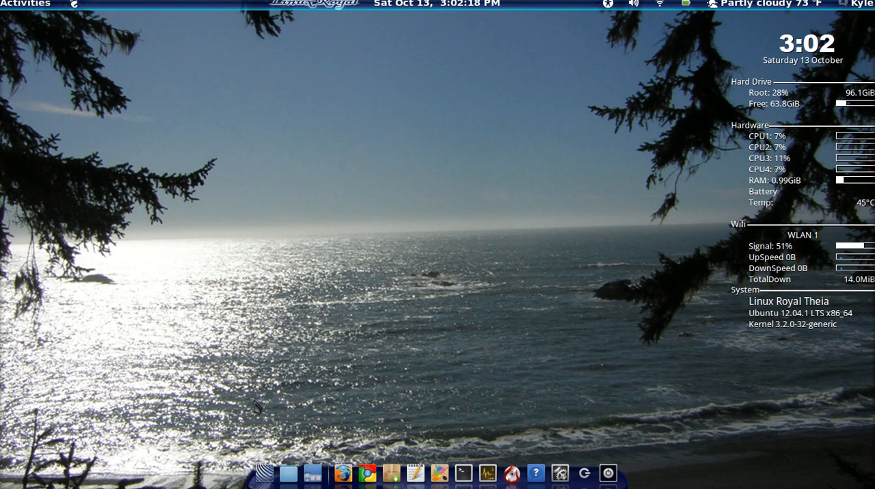
pyautogui.moveTo(274, 438)
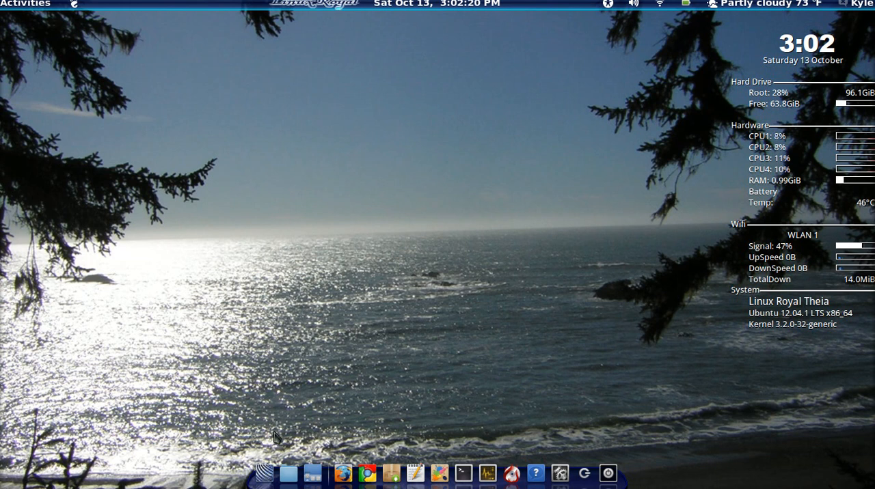
pyautogui.moveTo(263, 473)
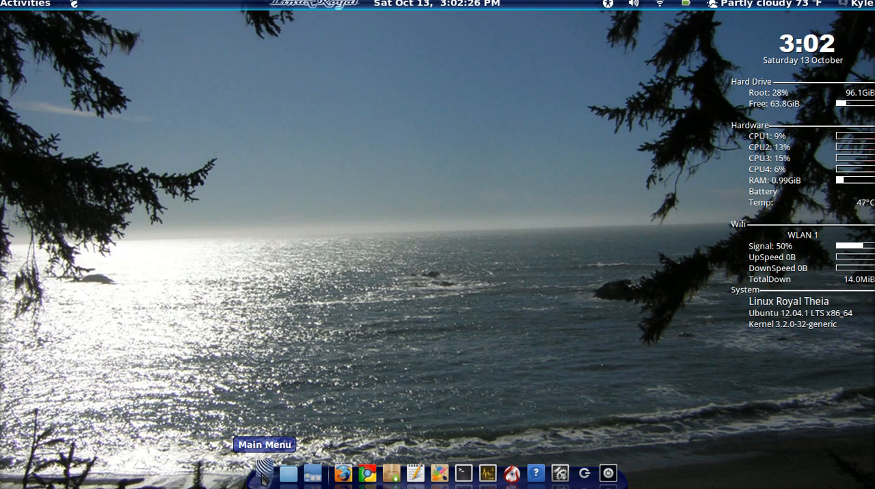
# Step: Launch the Main Menu editor from System Tools > Preferences via the dock's applications menu
pyautogui.click(264, 473)
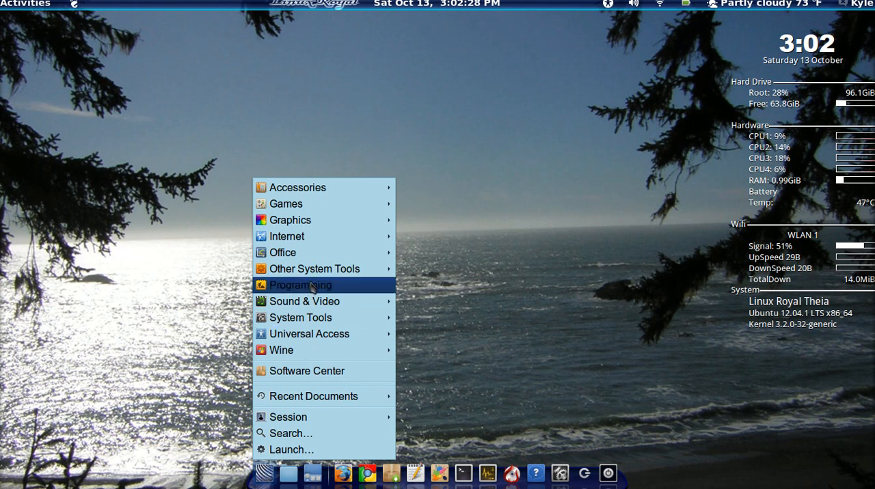
pyautogui.moveTo(303, 301)
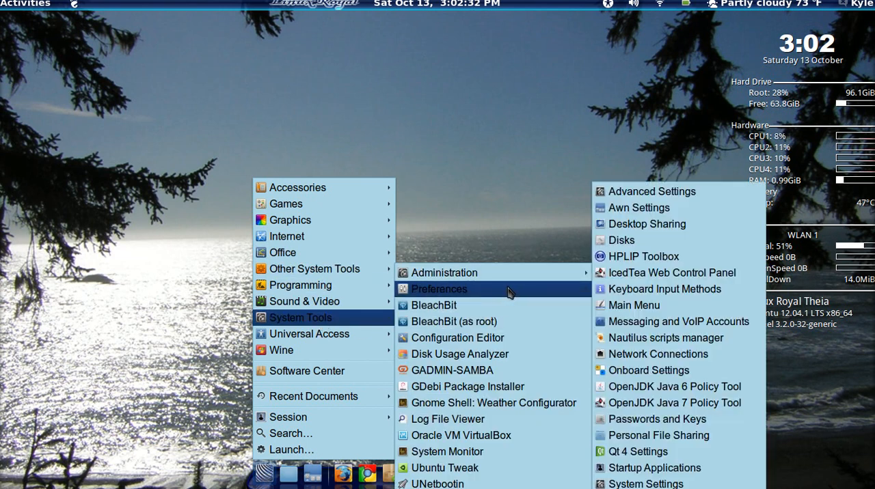
pyautogui.moveTo(648, 308)
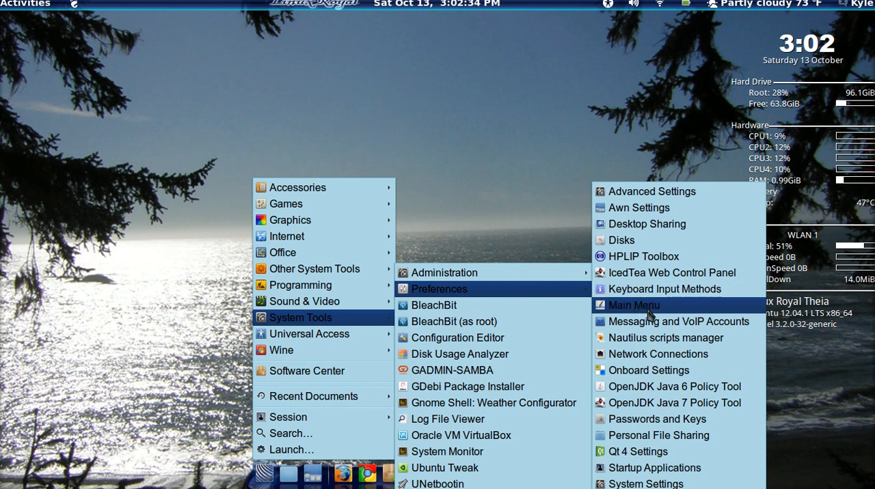
pyautogui.click(632, 305)
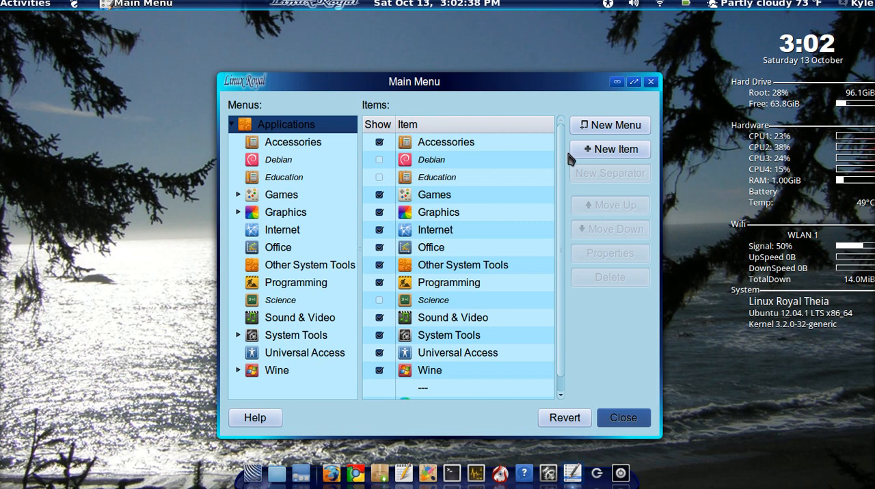
# Step: Create a new Other System Tools launcher with name 'Start Conky' and command 'conky'
pyautogui.click(309, 265)
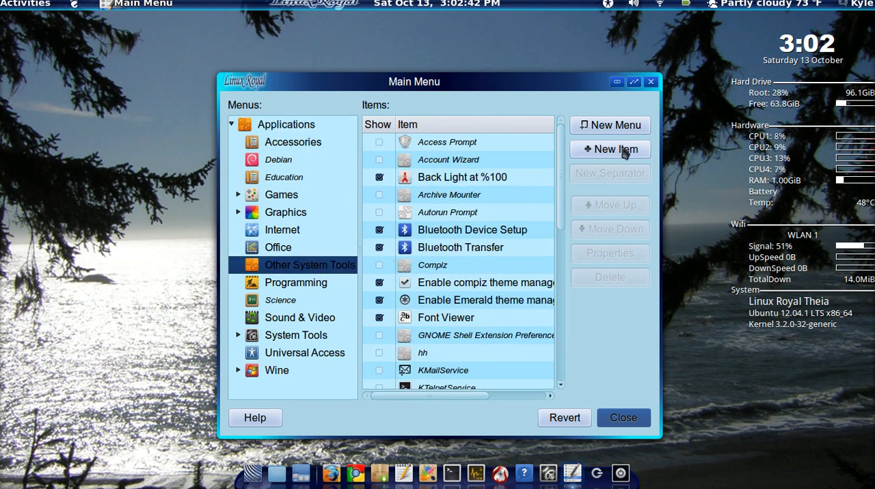
pyautogui.click(610, 149)
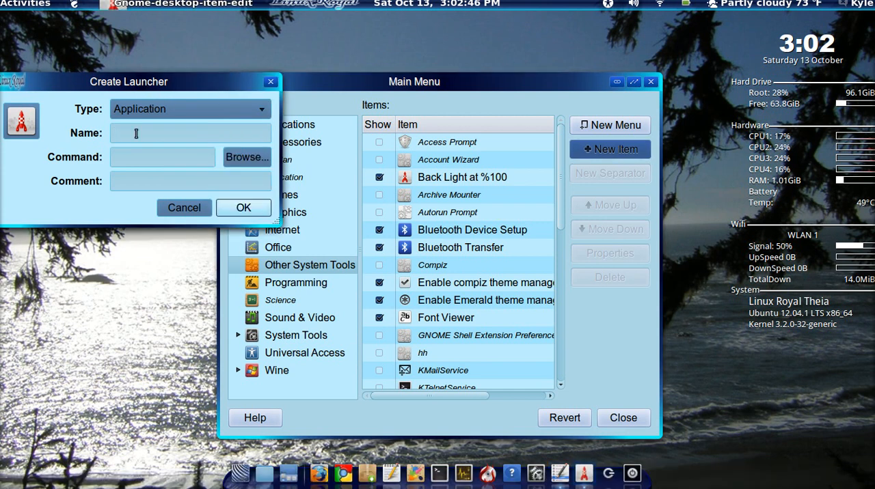
pyautogui.write('Start')
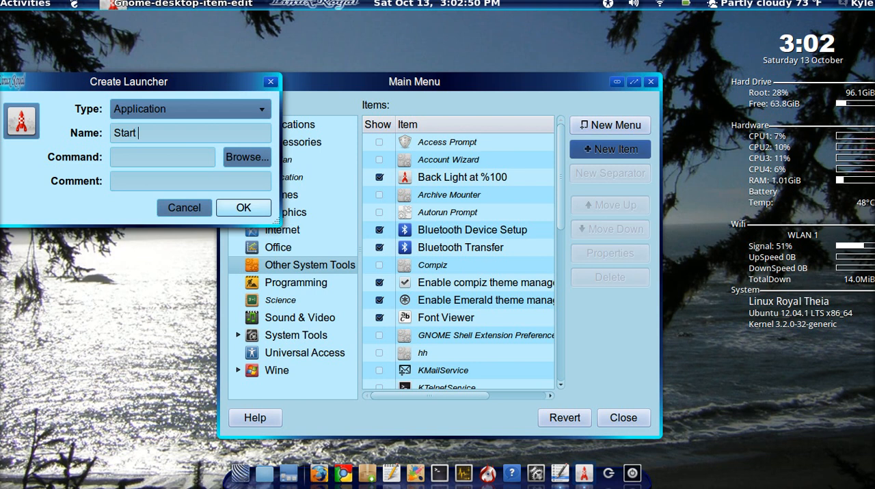
pyautogui.write('Conky')
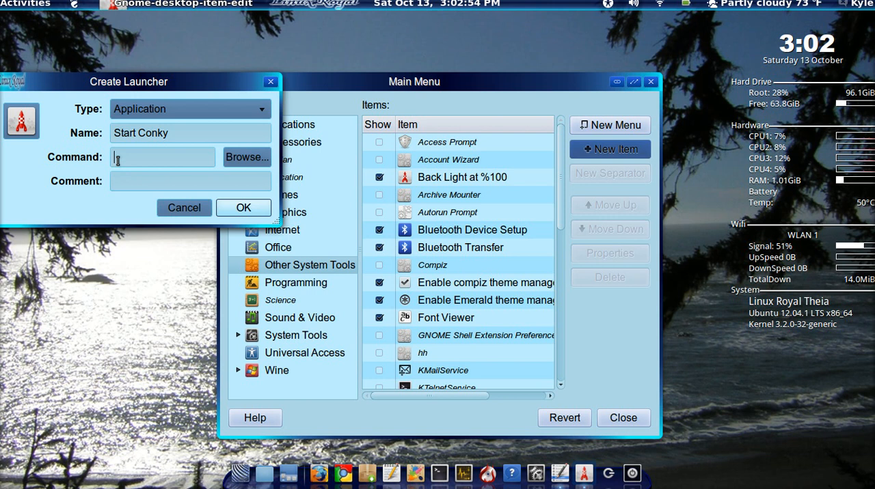
pyautogui.write('conky')
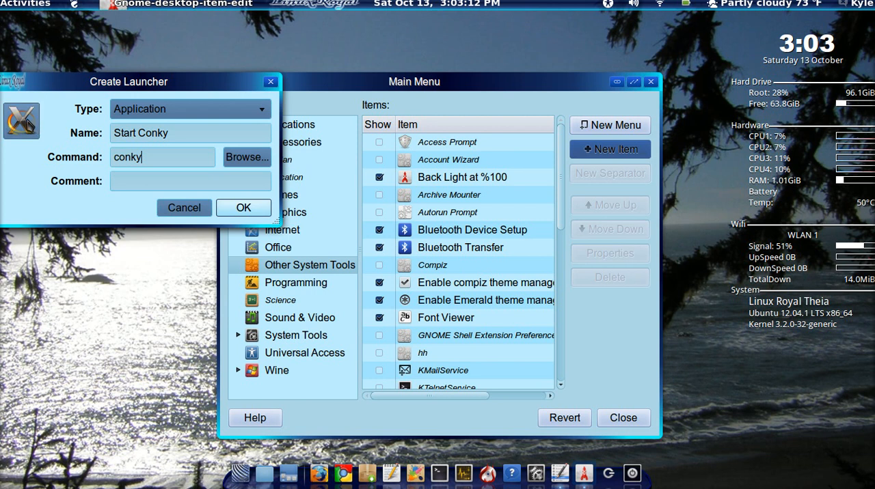
# Step: Assign conky.png as the icon and save Start Conky into the Other System Tools list
pyautogui.click(22, 120)
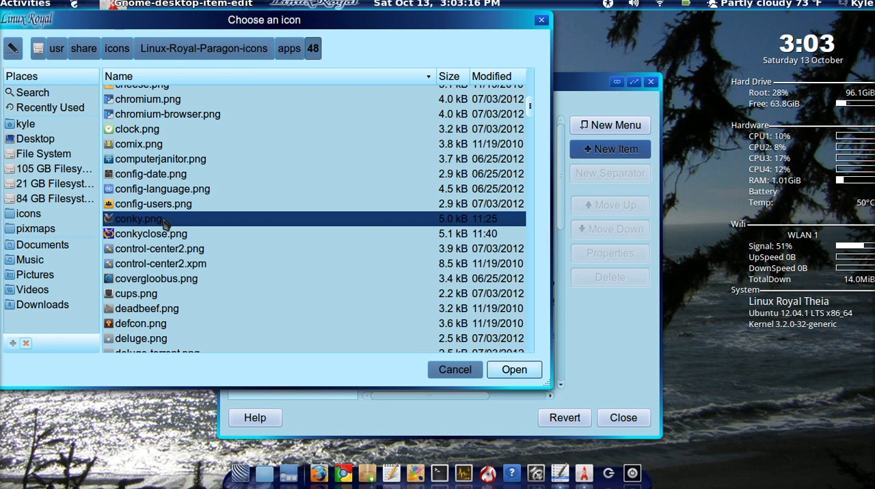
pyautogui.click(513, 369)
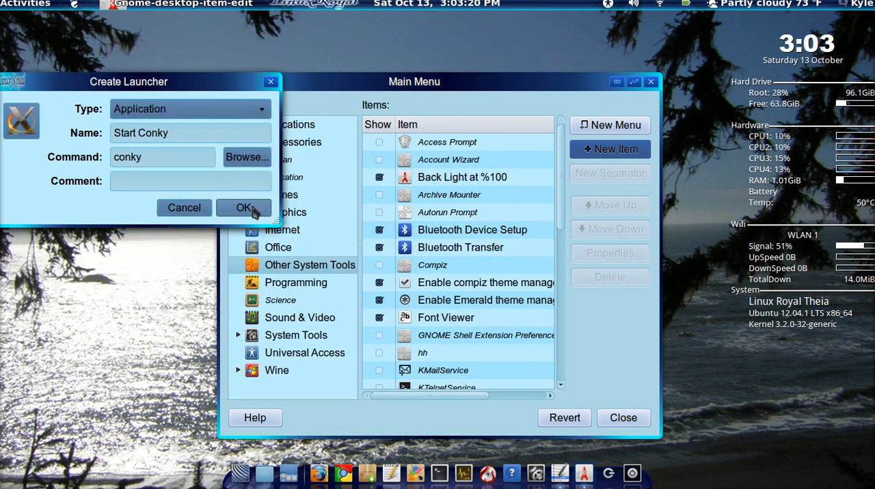
pyautogui.click(239, 208)
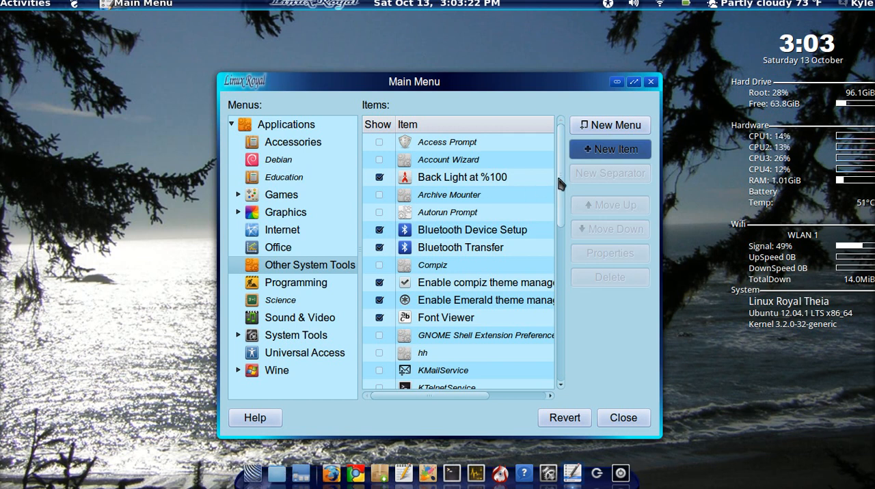
pyautogui.scroll(-3)
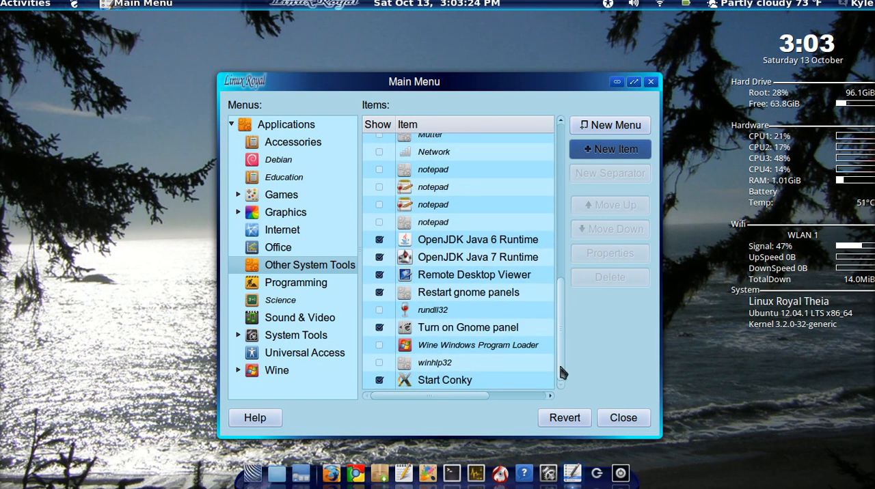
pyautogui.moveTo(567, 328)
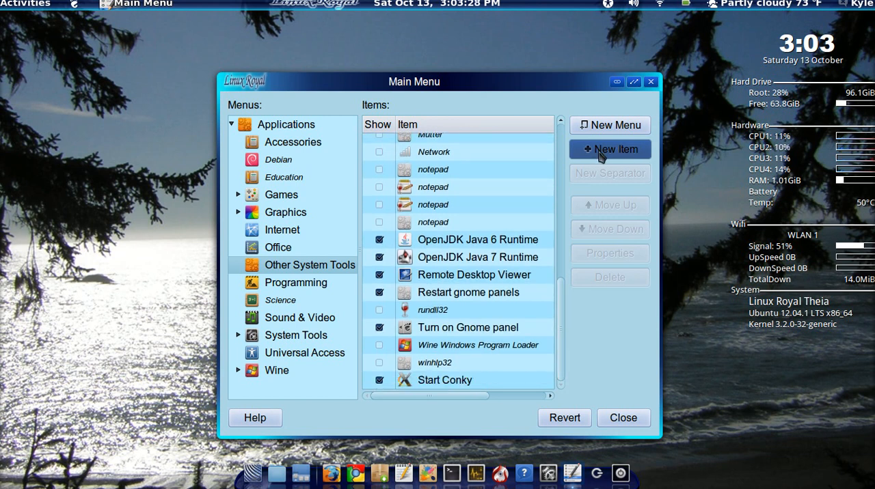
# Step: Create a second launcher named 'Stop Conky' with command 'killall conky'
pyautogui.click(610, 149)
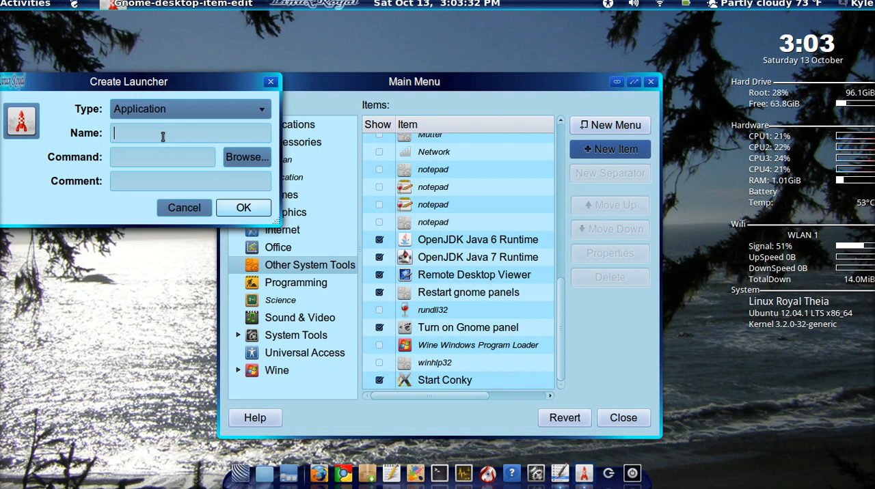
pyautogui.write('Stop')
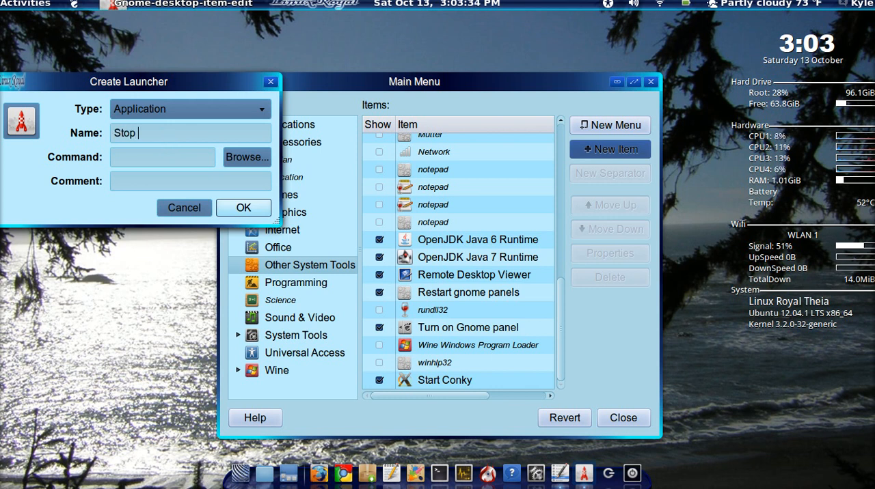
pyautogui.write('Conky')
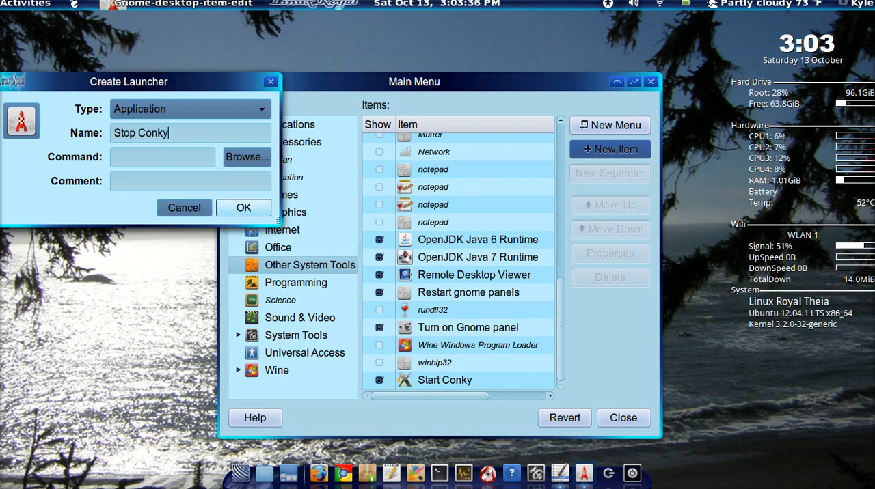
pyautogui.click(163, 157)
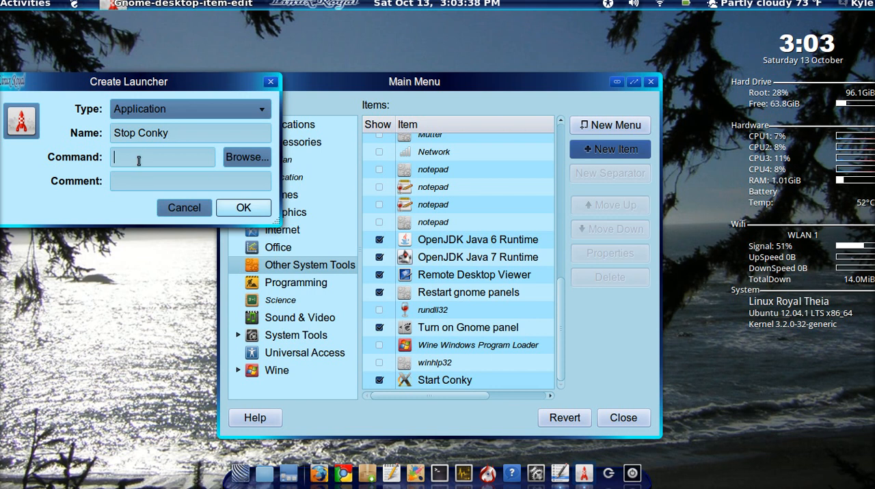
pyautogui.write('killall c')
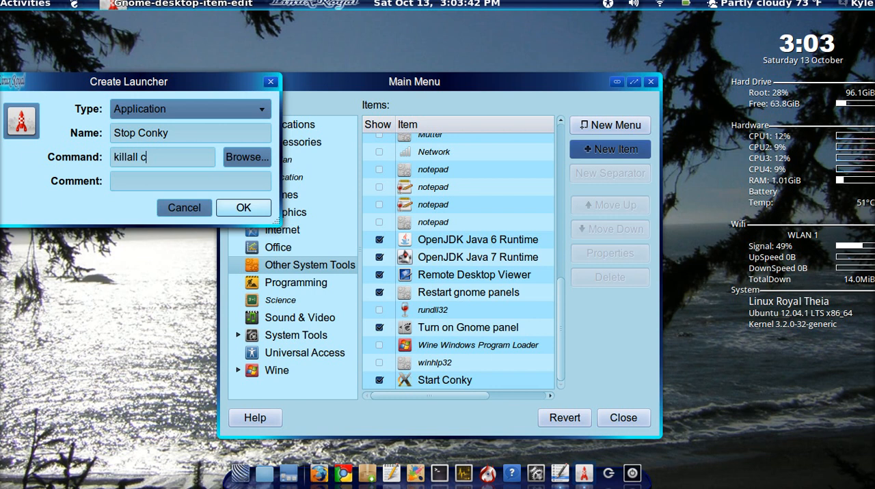
pyautogui.write('onky')
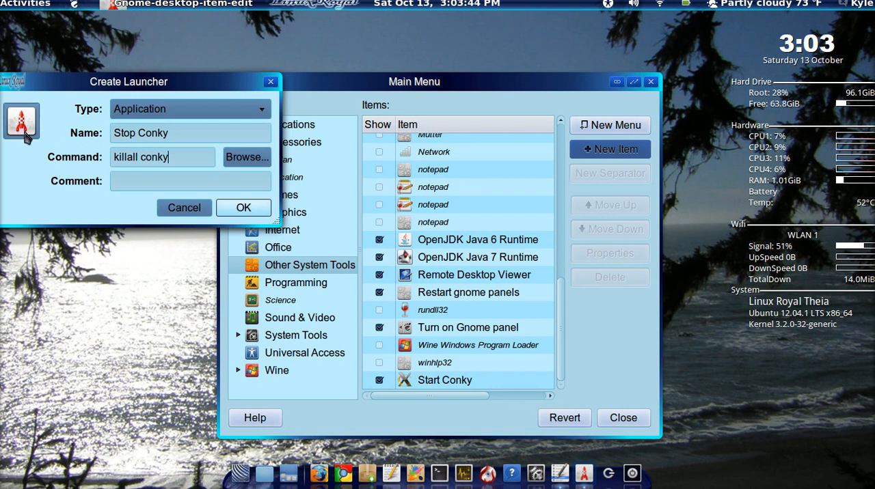
pyautogui.click(22, 125)
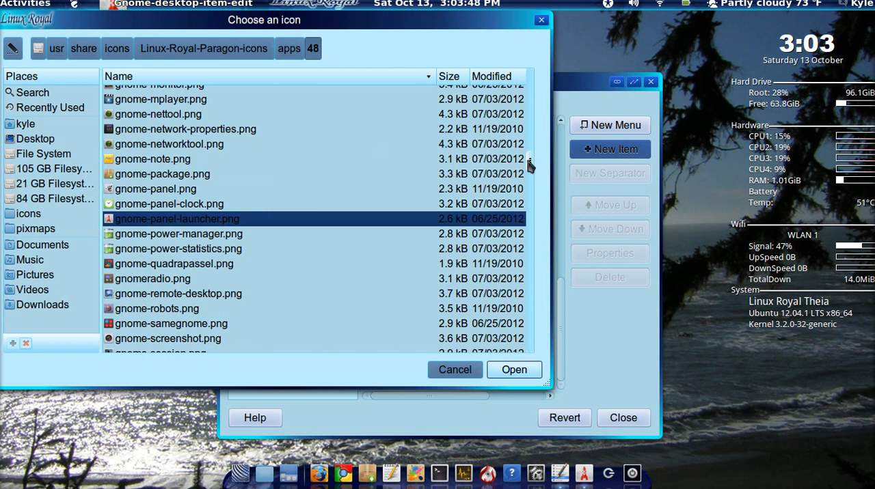
# Step: Give Stop Conky the conkyclose.png icon, save it beside Start Conky, and close the editor
pyautogui.scroll(3)
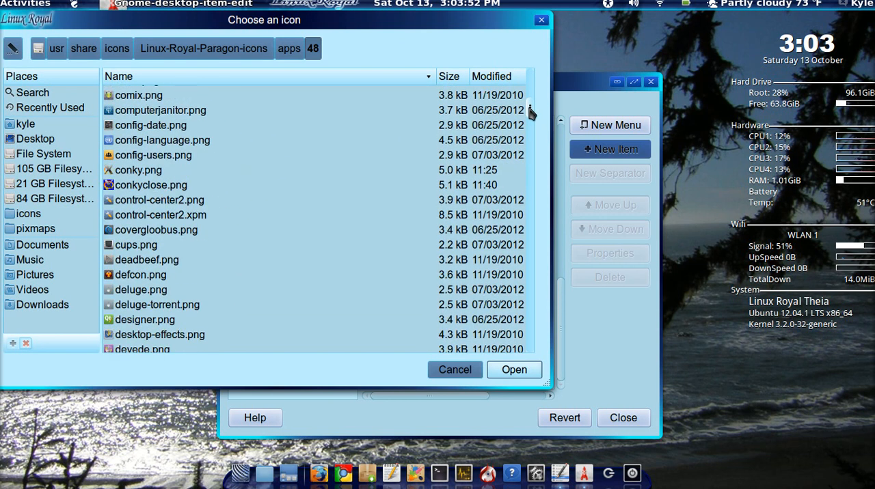
pyautogui.scroll(3)
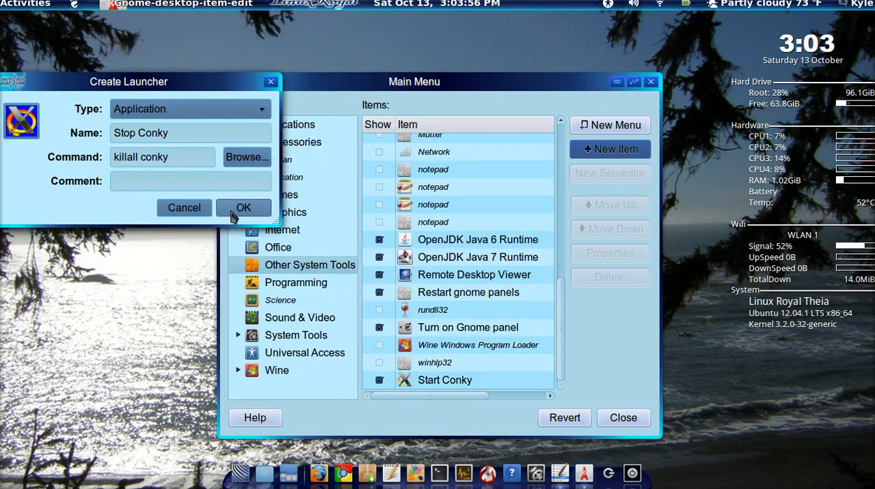
pyautogui.click(244, 208)
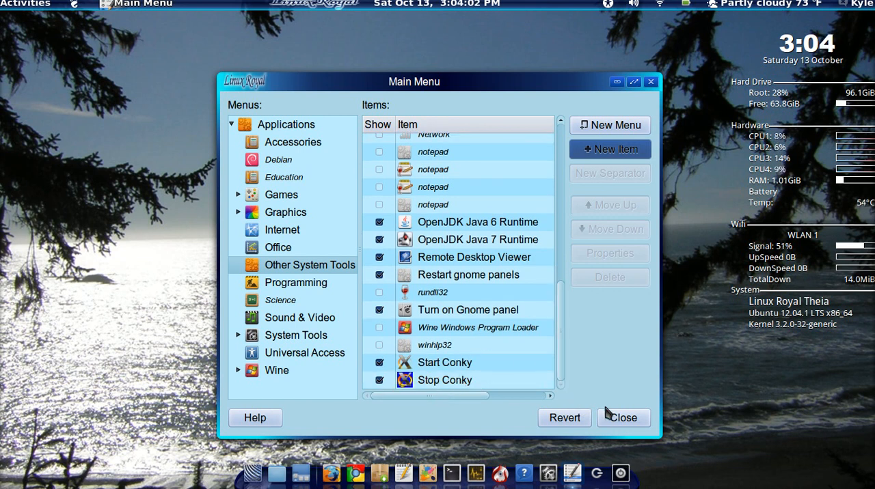
pyautogui.click(624, 418)
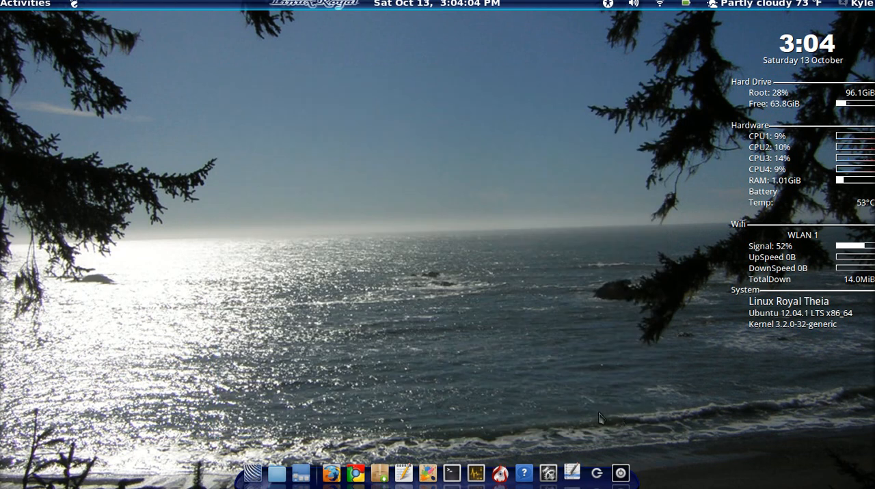
pyautogui.moveTo(262, 473)
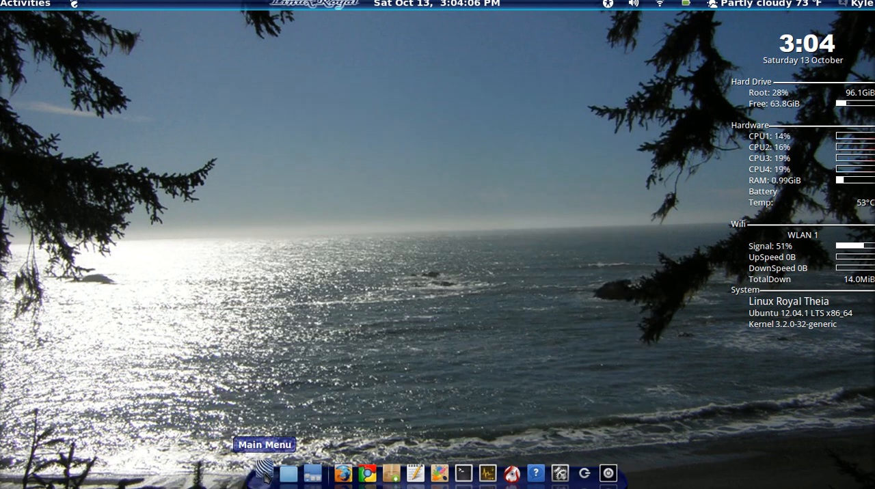
# Step: Run Start Conky from Other System Tools in the dock's applications menu to test it
pyautogui.click(262, 472)
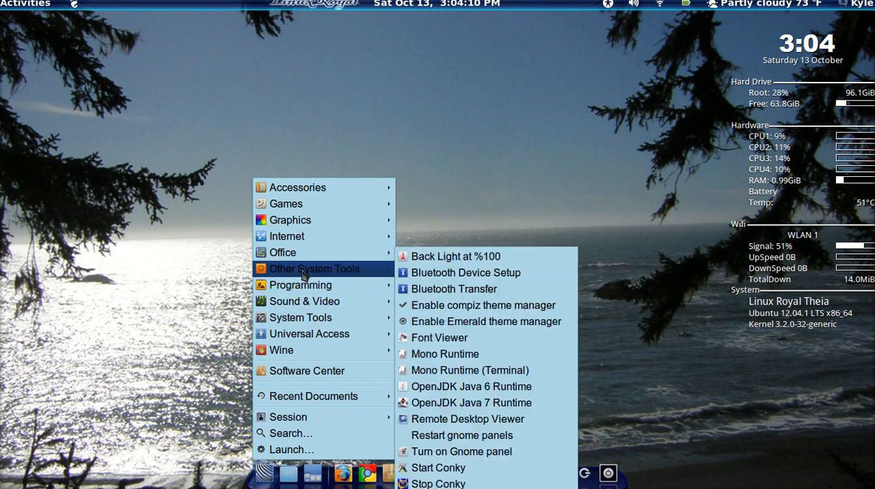
pyautogui.moveTo(467, 450)
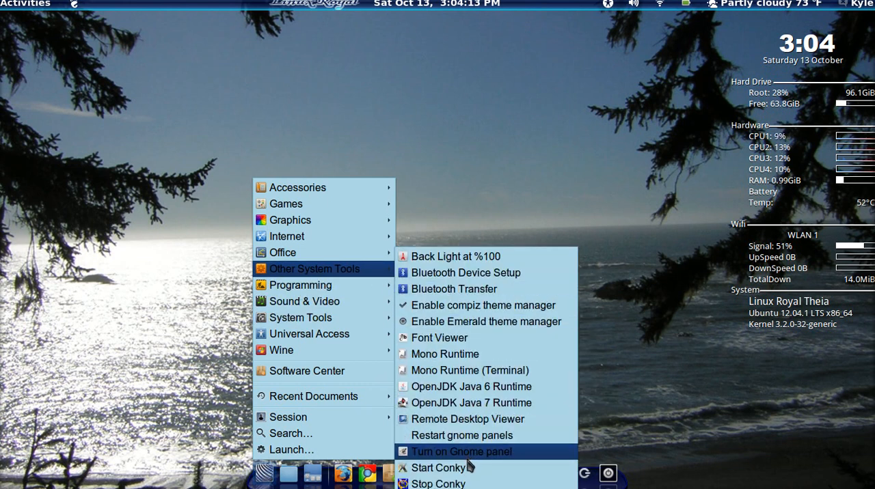
pyautogui.moveTo(467, 467)
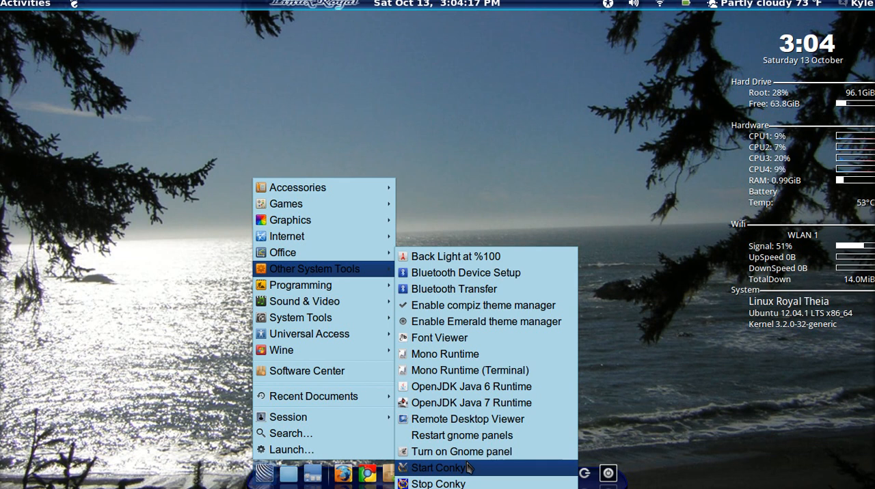
pyautogui.click(443, 468)
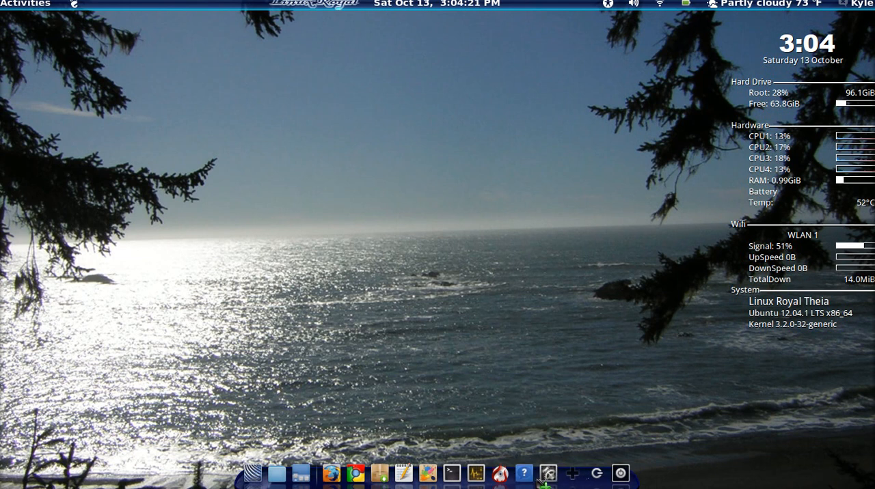
pyautogui.moveTo(547, 473)
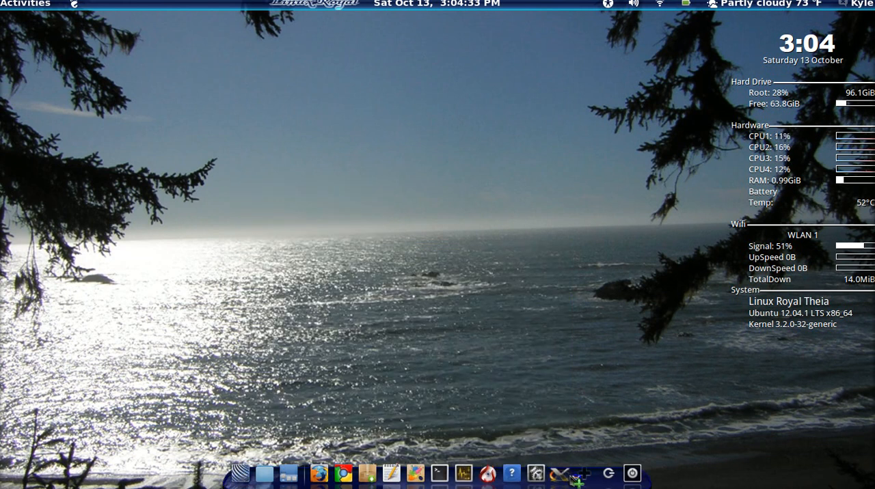
pyautogui.moveTo(582, 473)
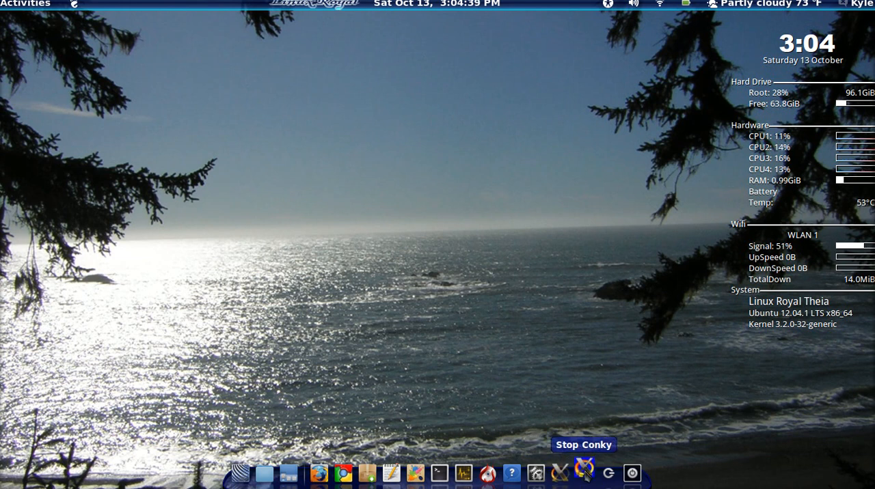
pyautogui.click(583, 473)
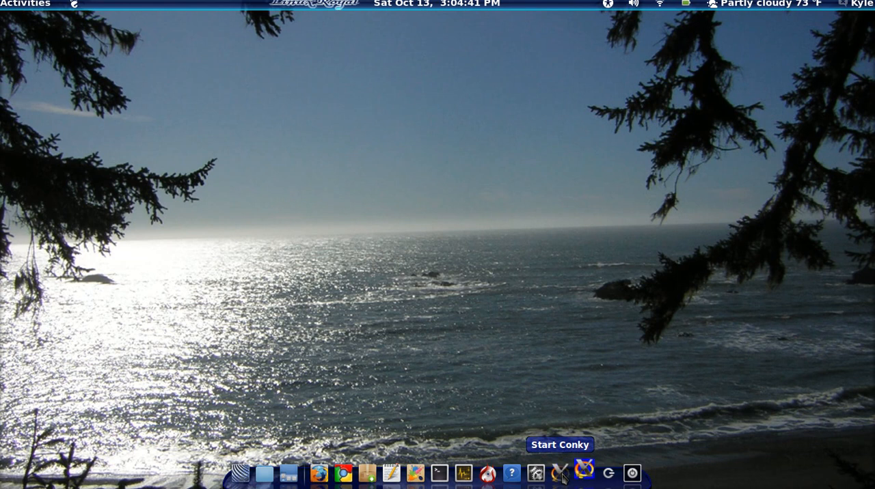
pyautogui.click(560, 473)
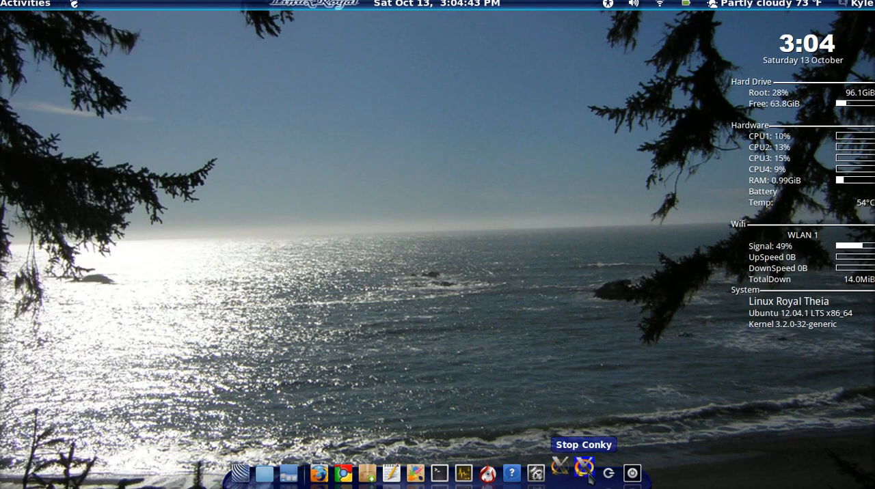
pyautogui.click(560, 473)
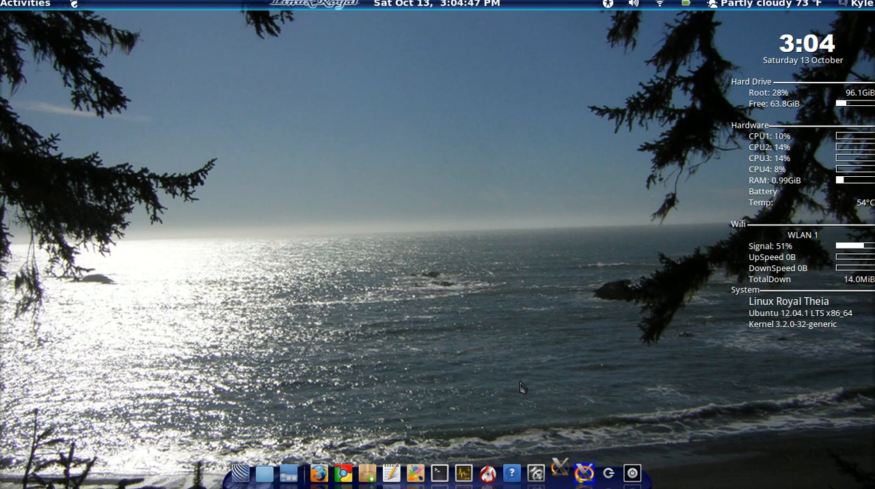
pyautogui.moveTo(508, 414)
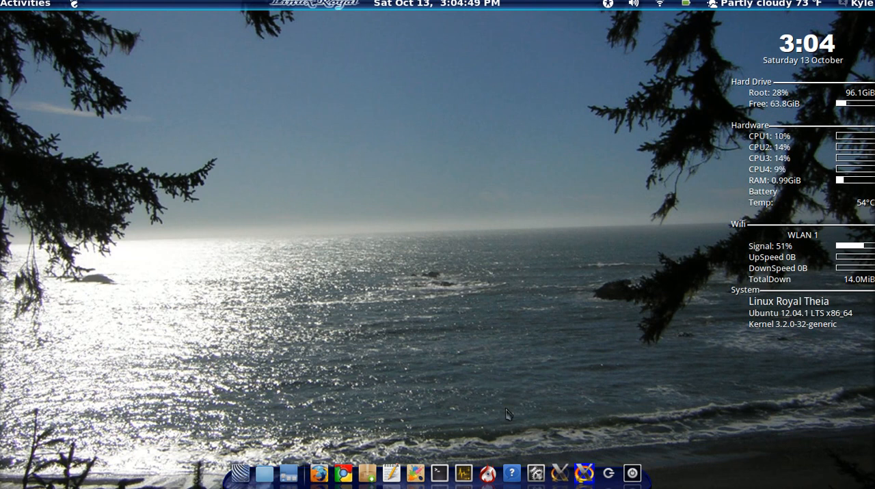
pyautogui.moveTo(516, 237)
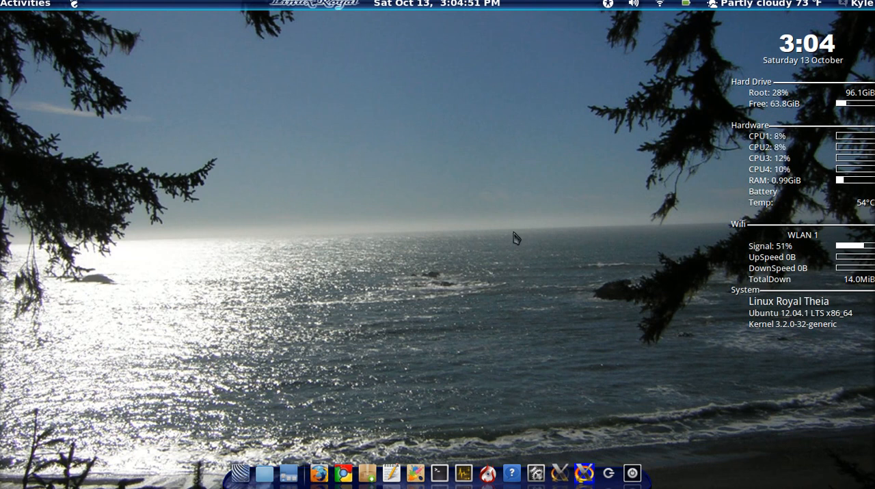
pyautogui.moveTo(648, 235)
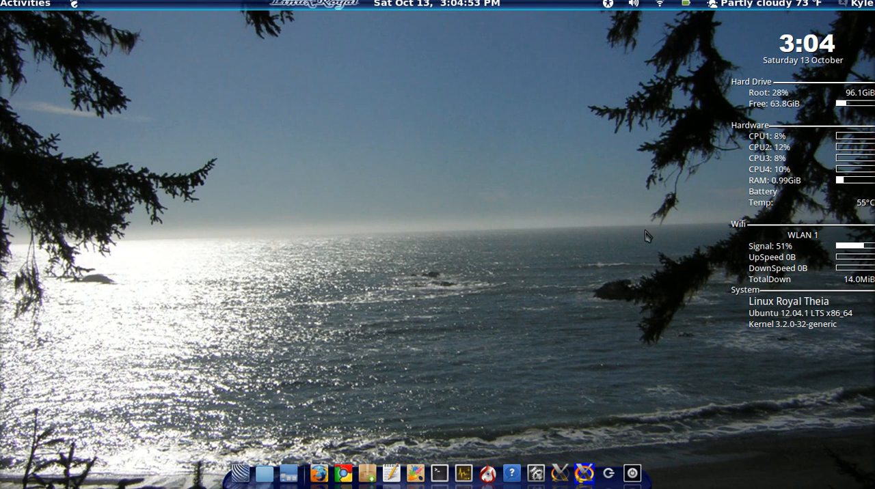